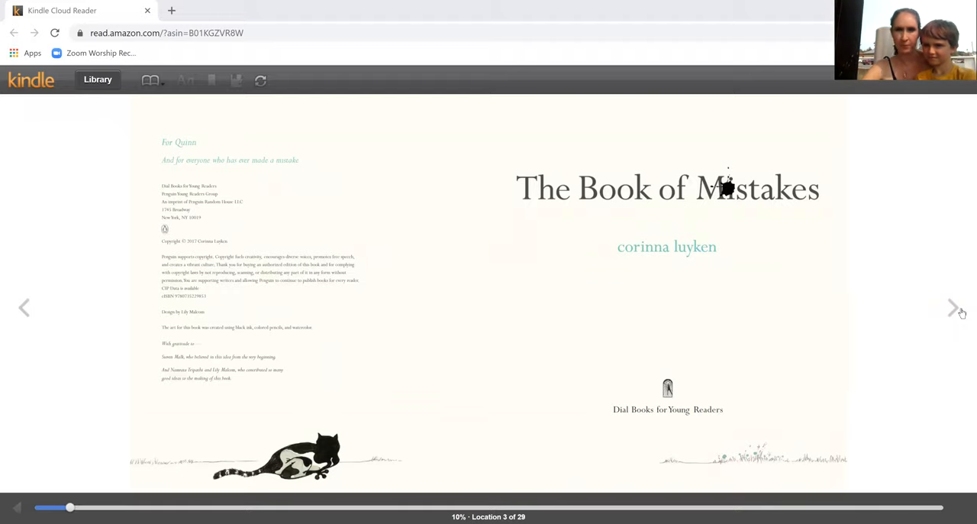
Page past the title page through 'with one mistake' to the 'other eye even bigger' mistake spread
left_click(953, 306)
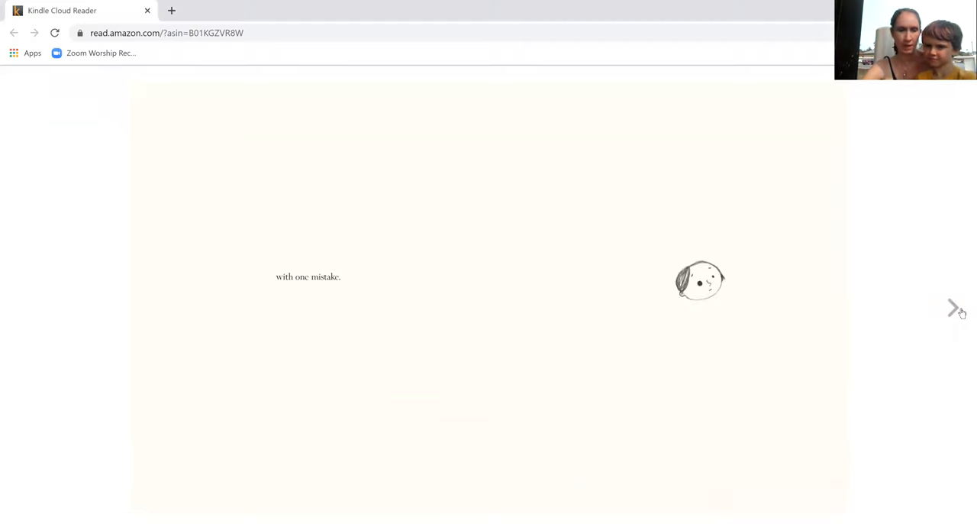
left_click(954, 307)
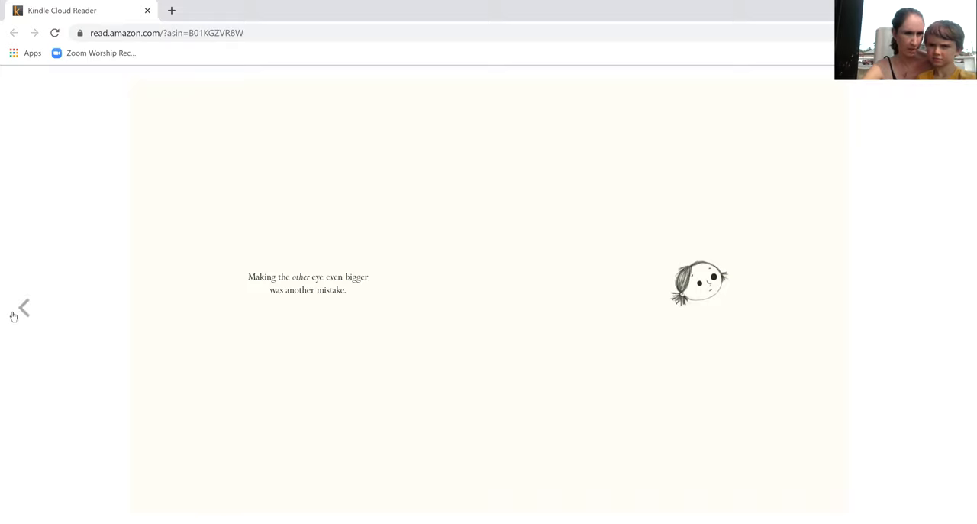
left_click(940, 292)
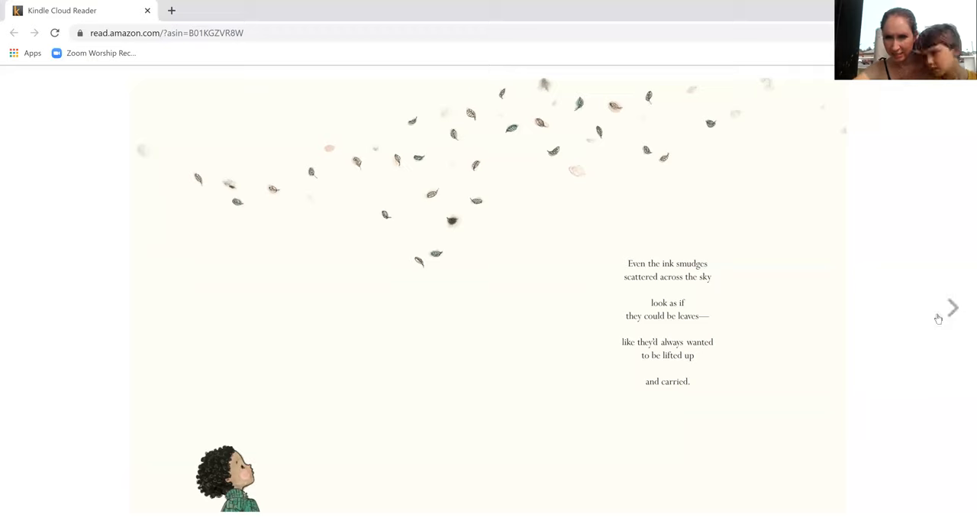
Page through the roller-skating girl, yellow balloons and tree spreads to 'Do you see—'
left_click(952, 307)
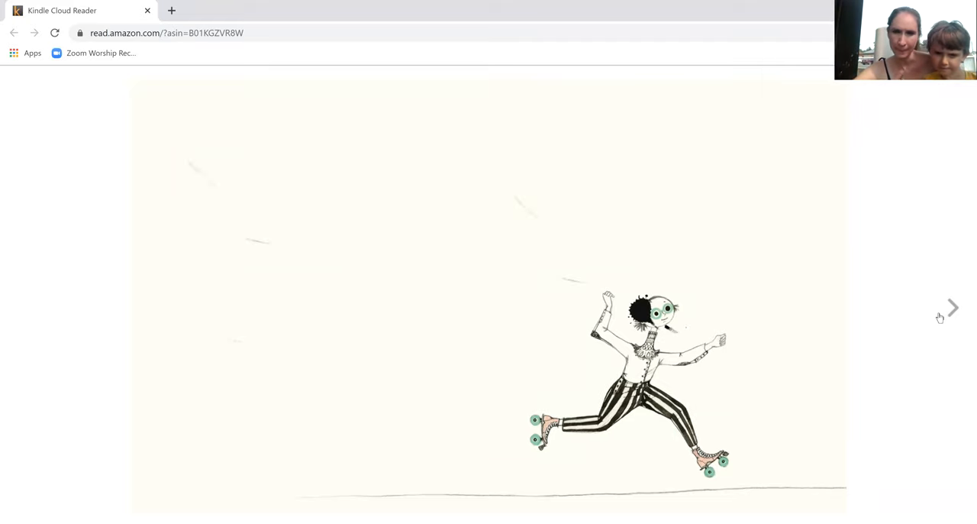
left_click(953, 306)
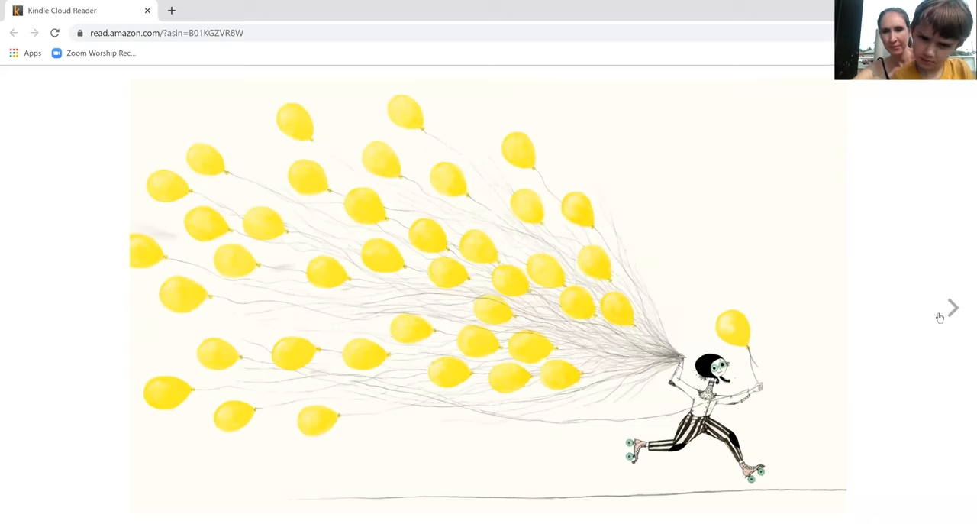
left_click(953, 307)
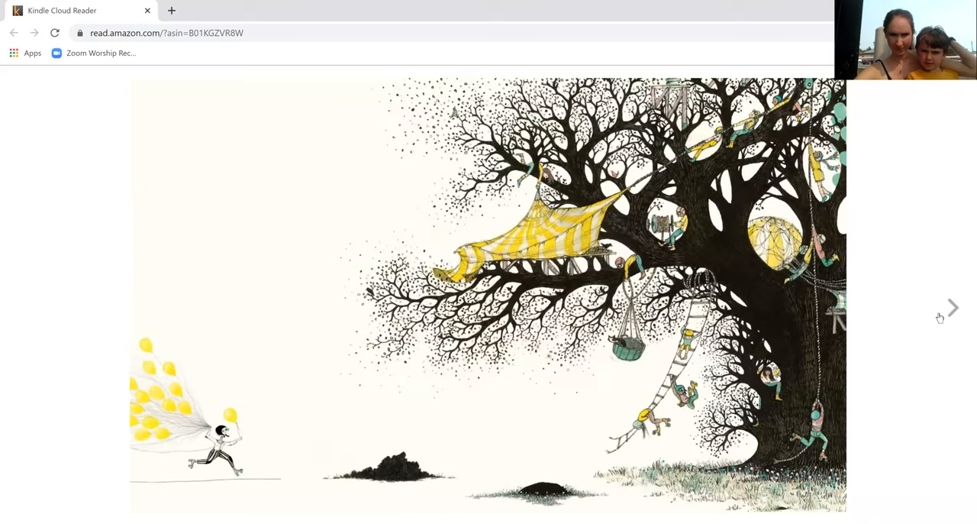
left_click(953, 307)
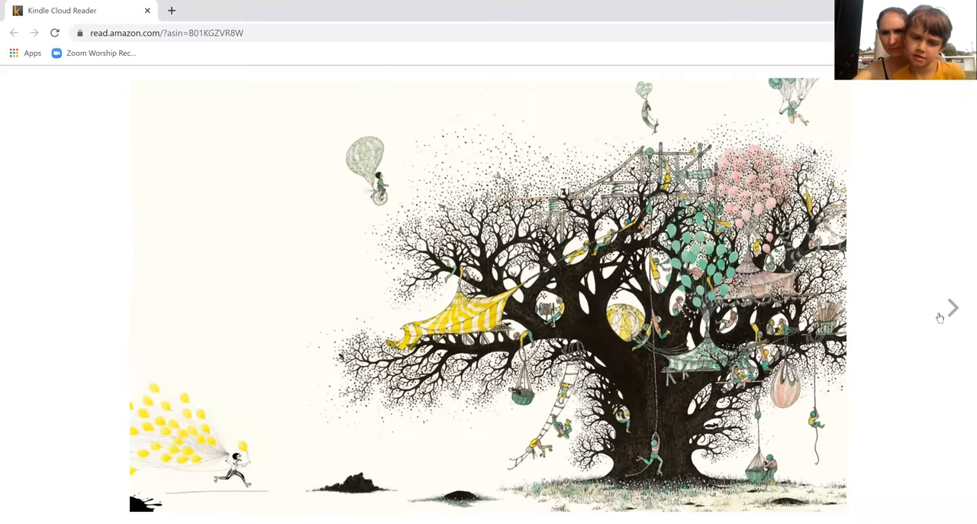
left_click(953, 307)
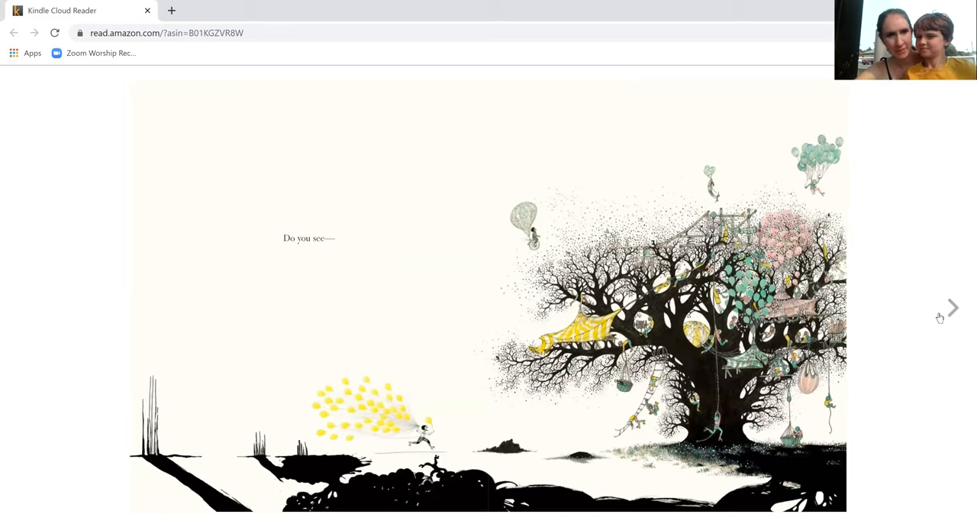
Page through 'how with each mistake', 'she is becoming?', 'now' and the balloon baskets to 'Set your imagination free'
left_click(952, 307)
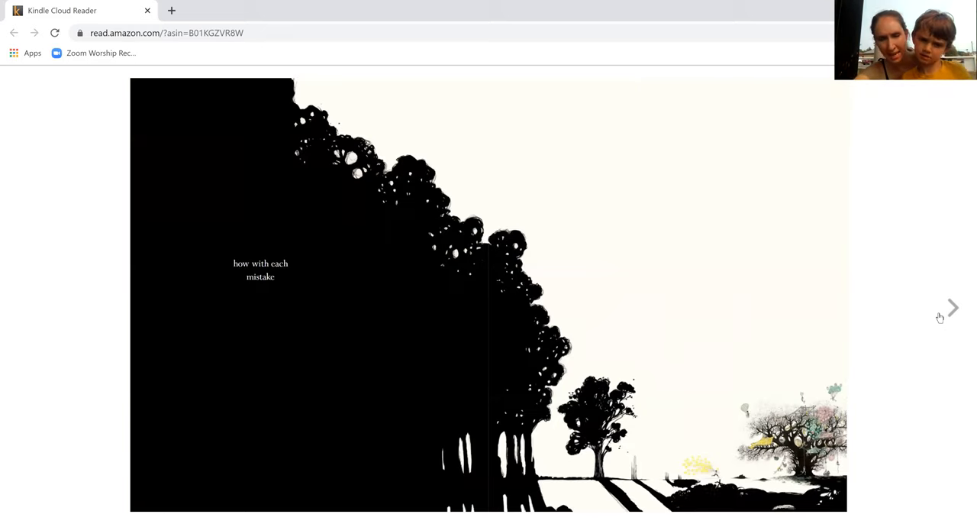
left_click(953, 307)
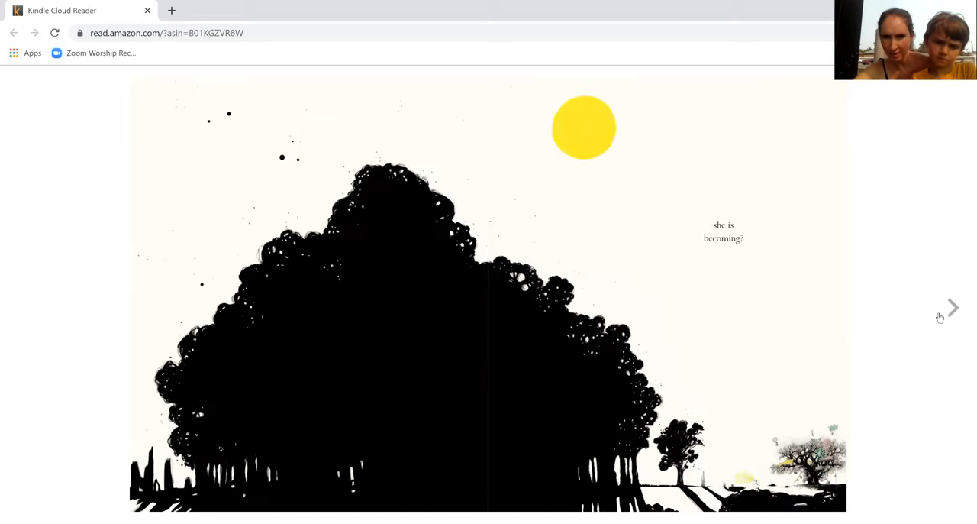
left_click(953, 306)
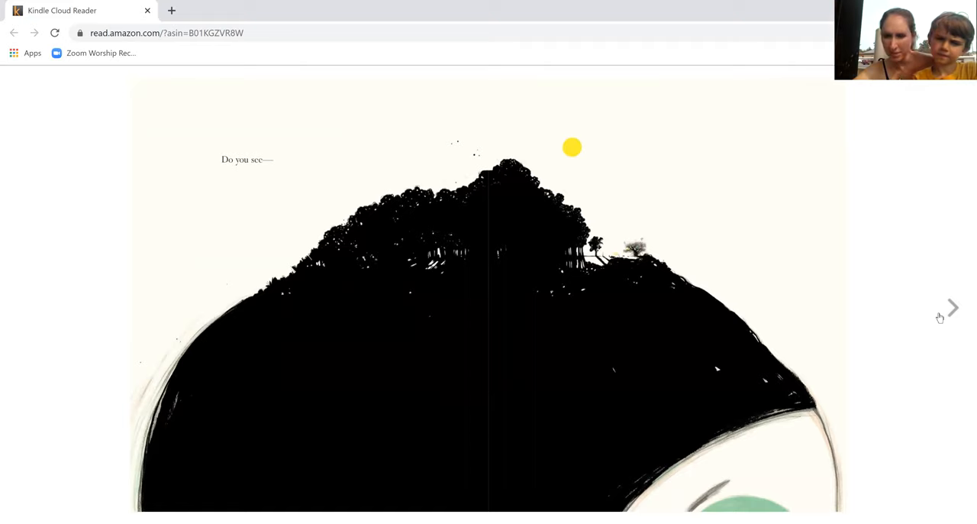
left_click(953, 307)
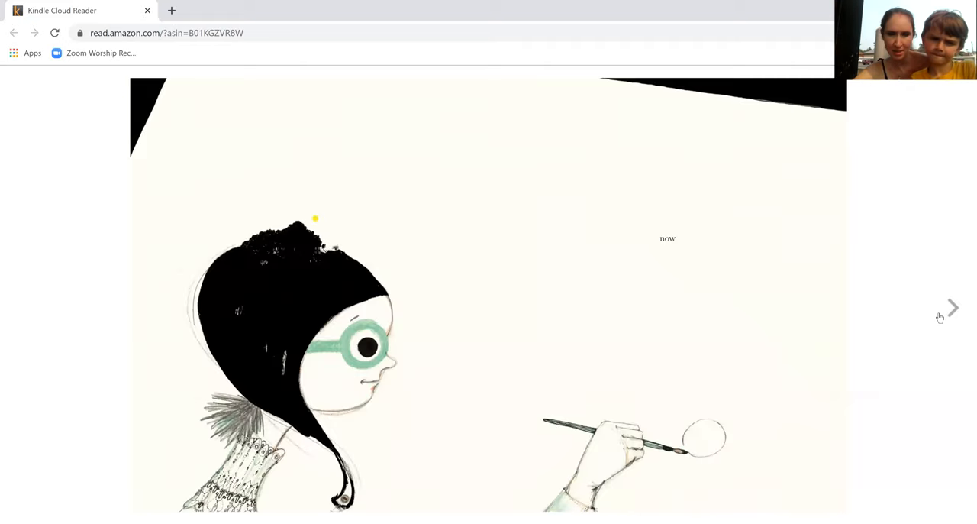
left_click(952, 307)
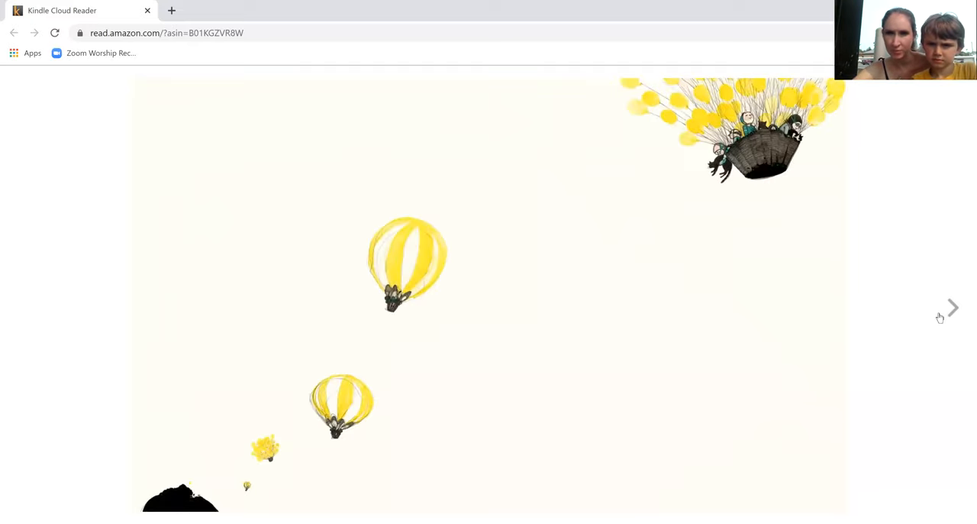
left_click(953, 307)
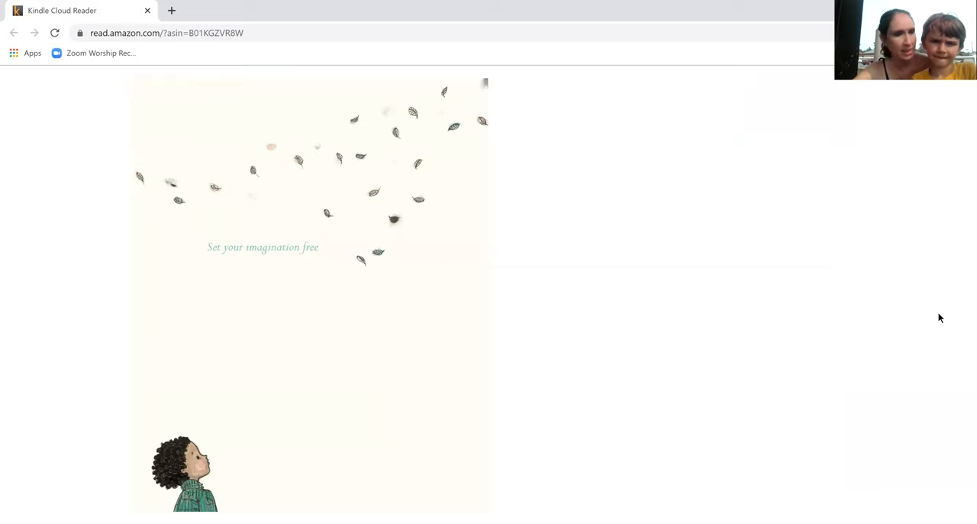